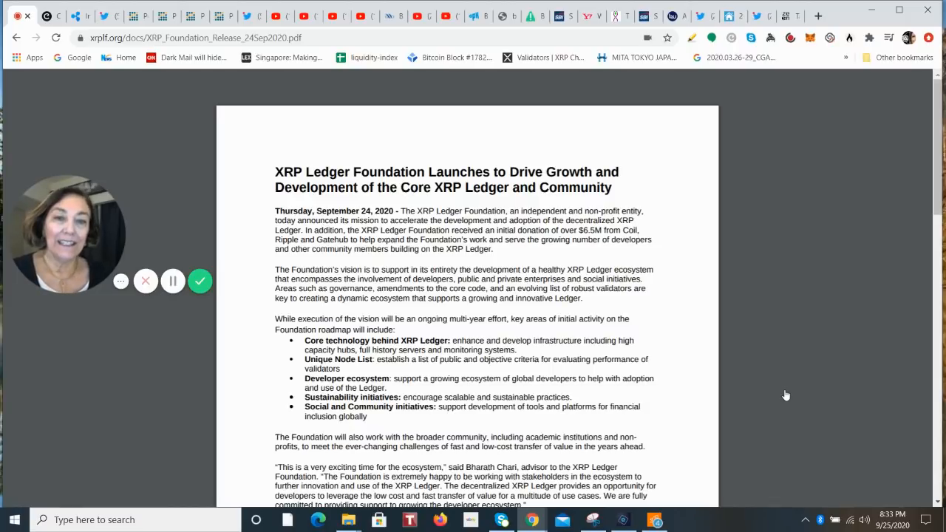
mouse_move(687, 383)
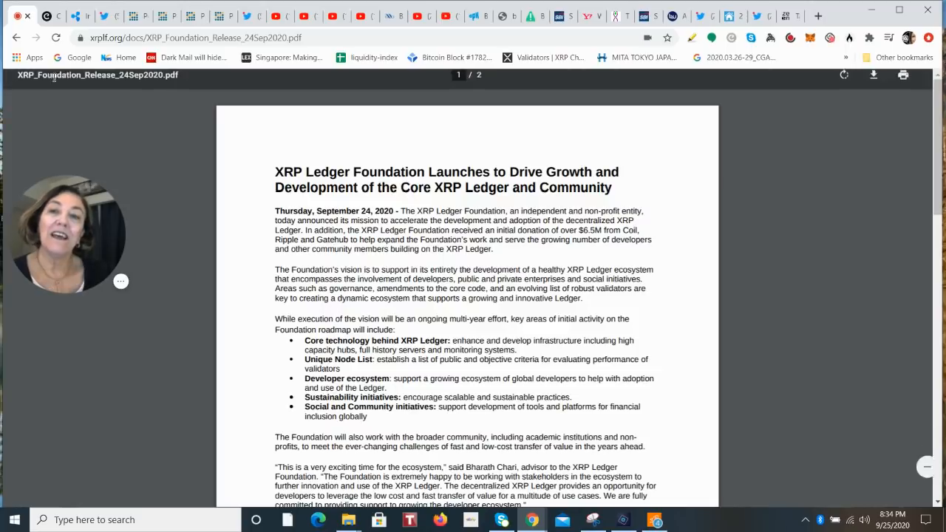
Switch from the Ripple homepage to GateHub founder Enej Pungerčar's Twitter profile.
click(46, 15)
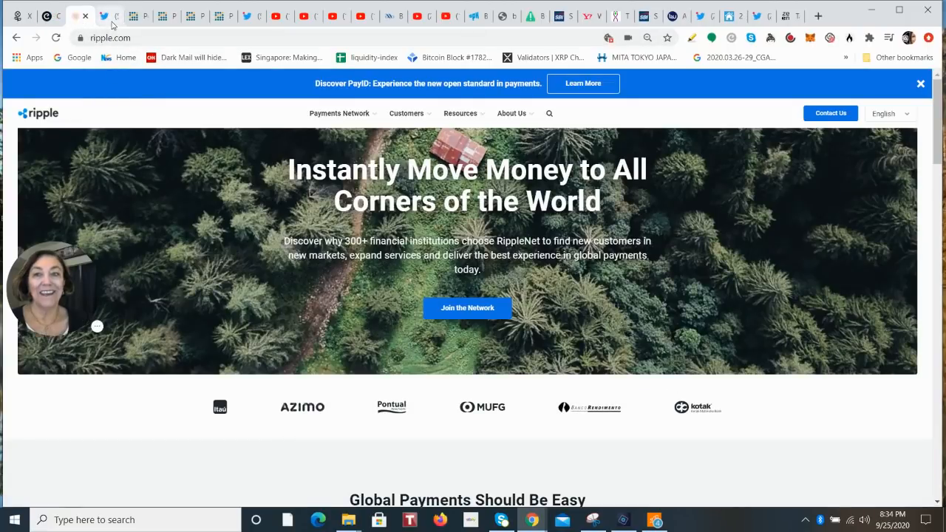
click(96, 15)
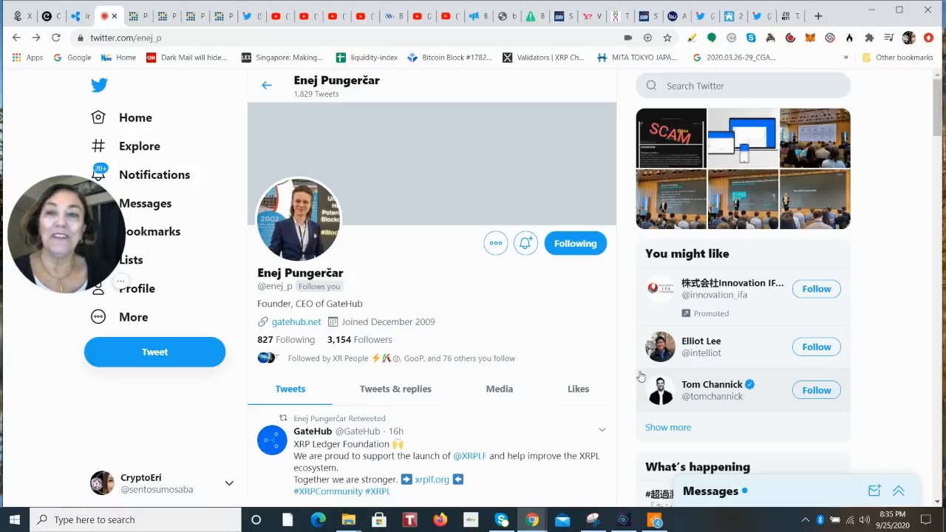
mouse_move(138, 15)
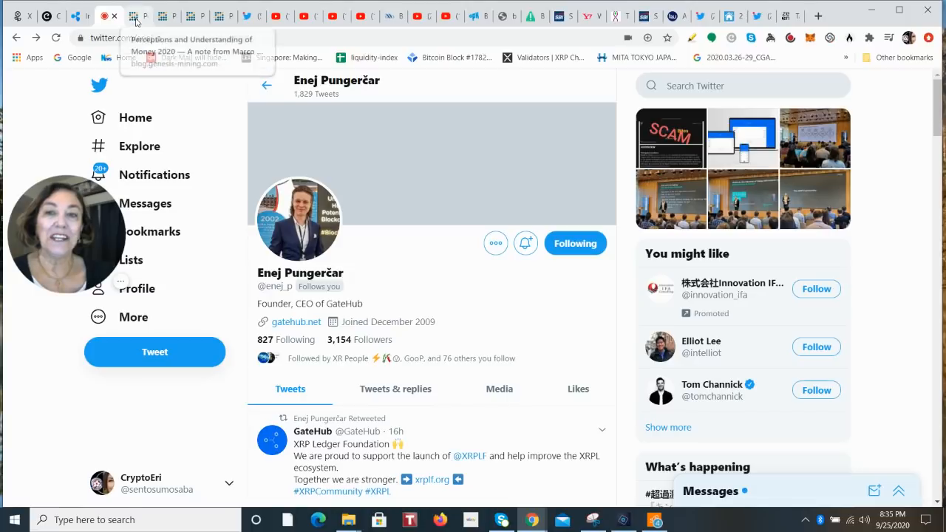
Bring up the Genesis Mining post 'Perceptions and Understanding of Money 2020'.
click(138, 15)
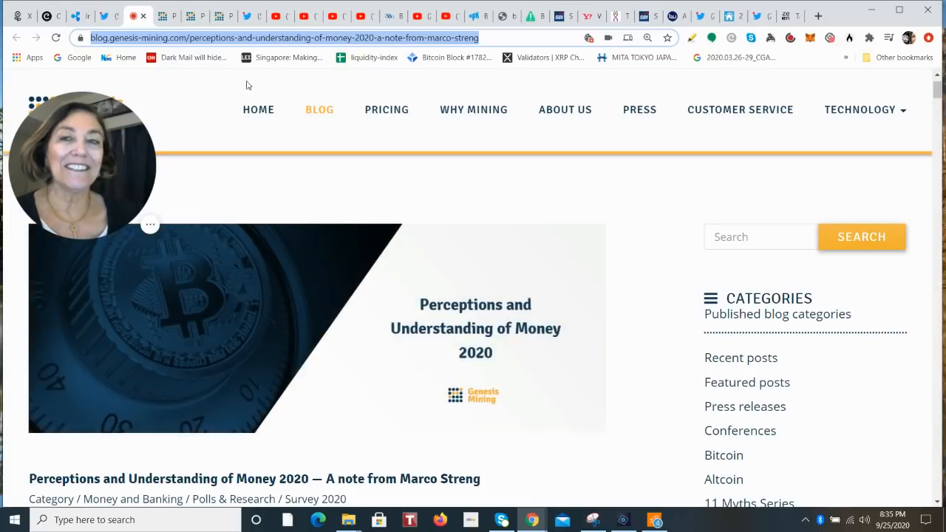
Scroll down to the 'What is the US-dollar backed by?' survey chart.
scroll(down, 3)
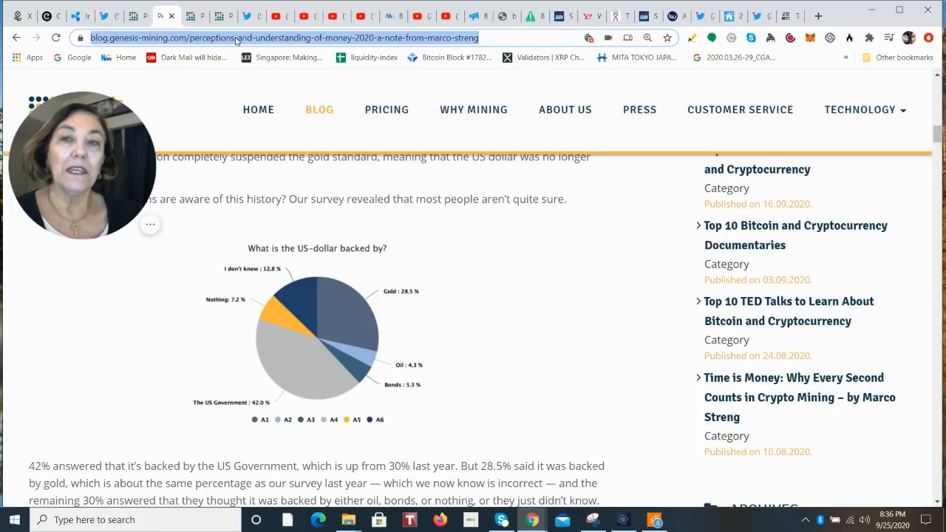
Scroll down to the chart on whether banks must hold customers' exact deposits.
scroll(down, 3)
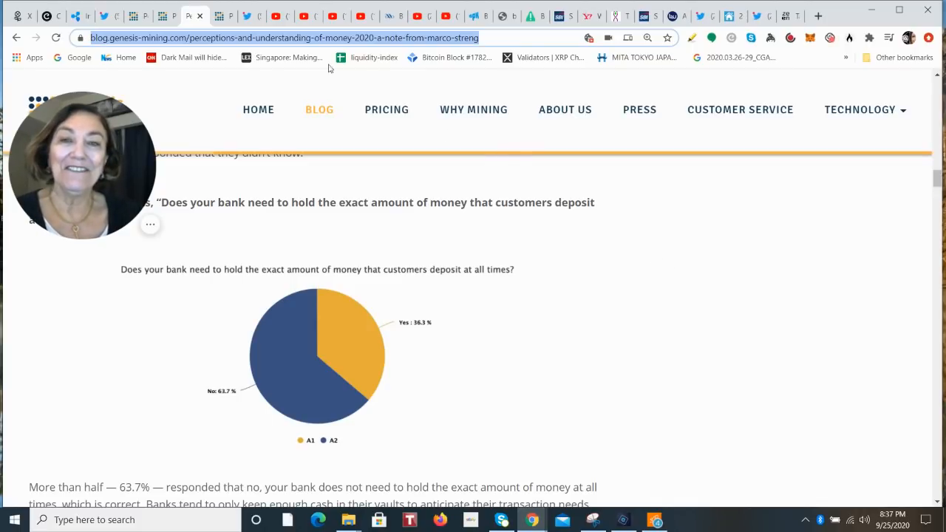
Scroll down to the chart on replacing physical cash with a digital-only dollar.
scroll(down, 3)
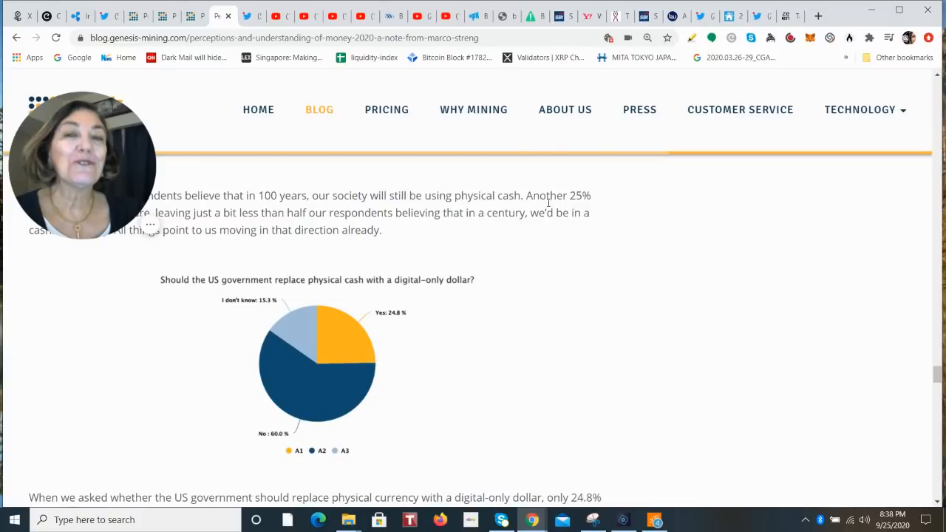
Switch to the YouTube video on VPN providers' common myths, paused at 2:02.
click(251, 15)
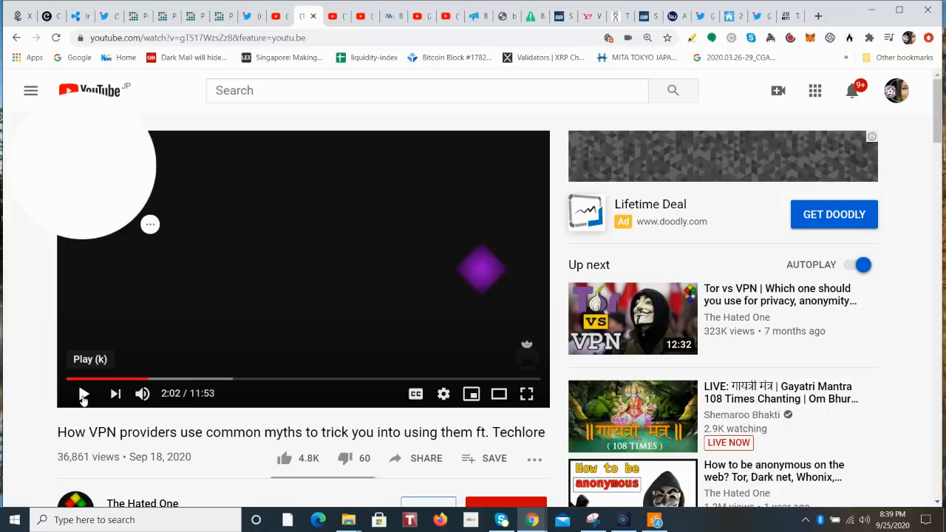
Play the VPN myths video on from 2:02 and pause it again at 3:58.
click(84, 393)
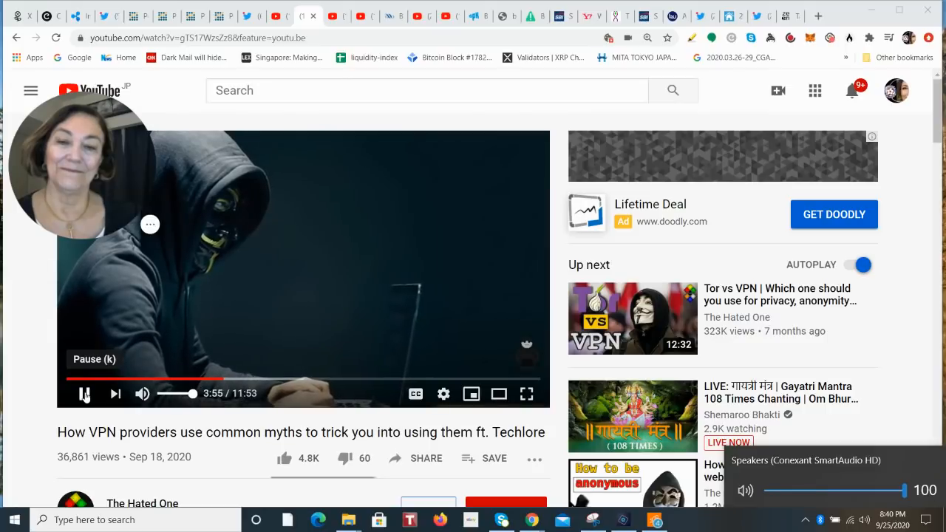
click(85, 393)
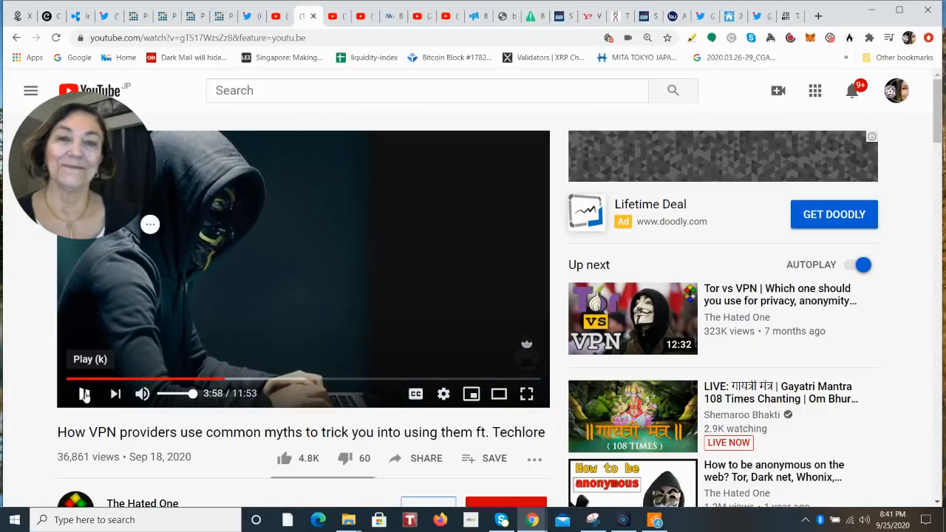
Skip the VPN myths video ahead to about 7:07 and resume playback.
click(84, 393)
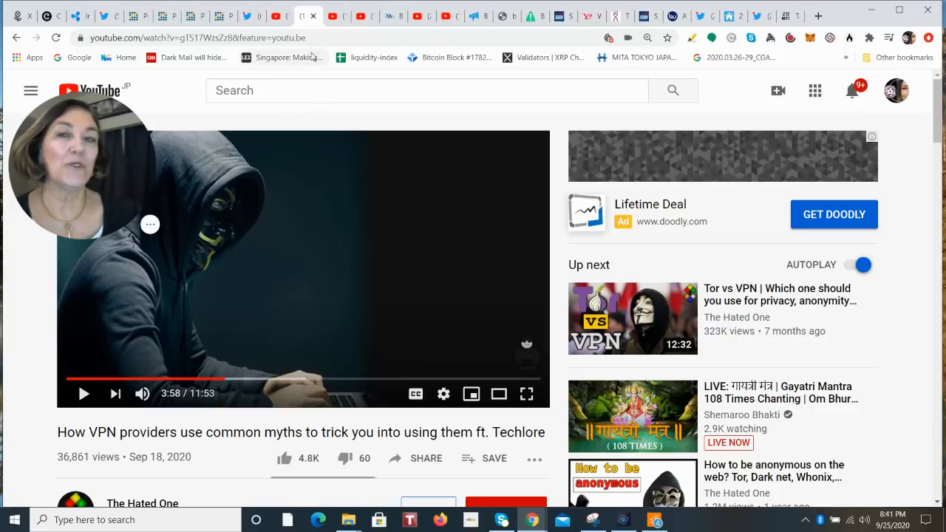
mouse_move(337, 15)
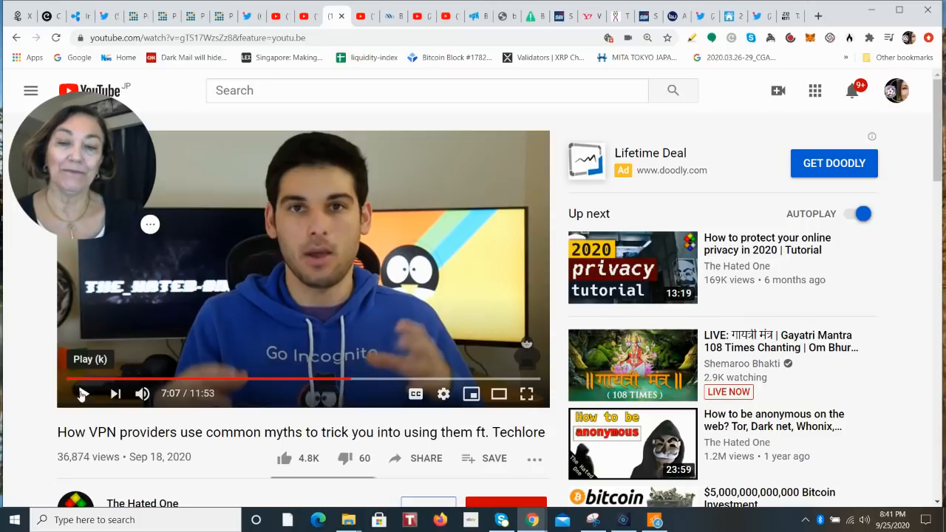
click(83, 393)
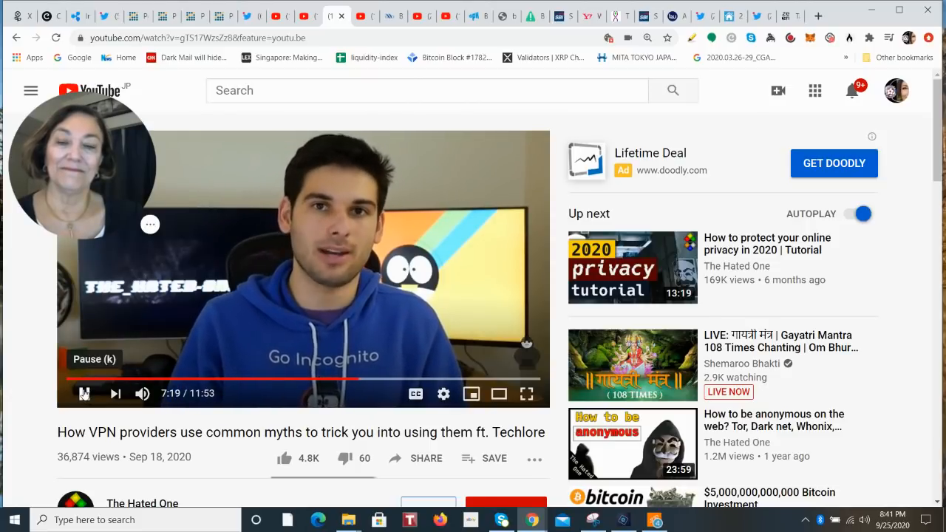
Let the VPN myths video play on to 11:26 of 11:53.
click(84, 394)
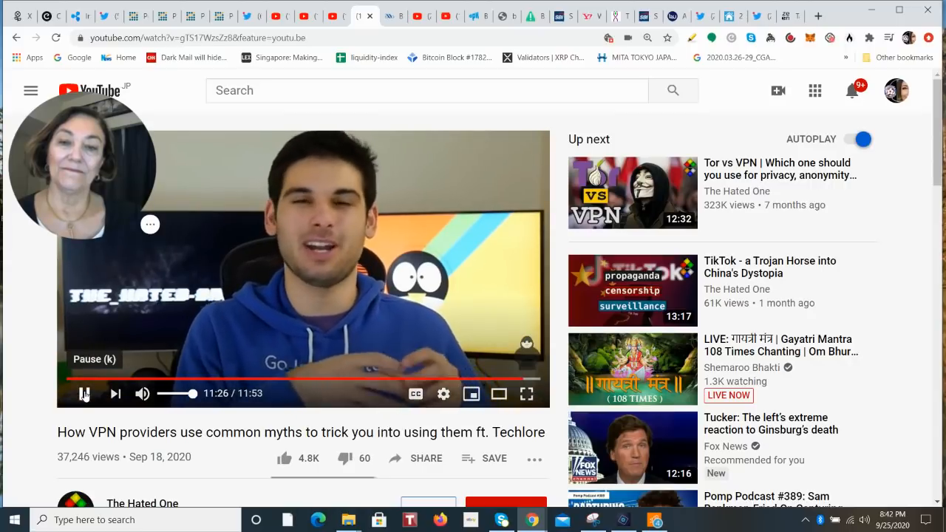
Pause the VPN myths video at 11:28 near its end, then resume it.
click(84, 393)
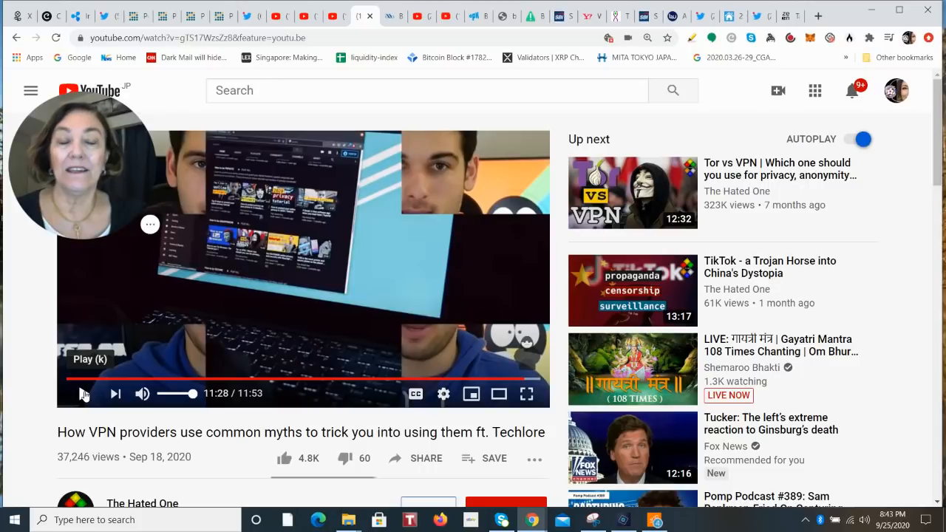
click(82, 393)
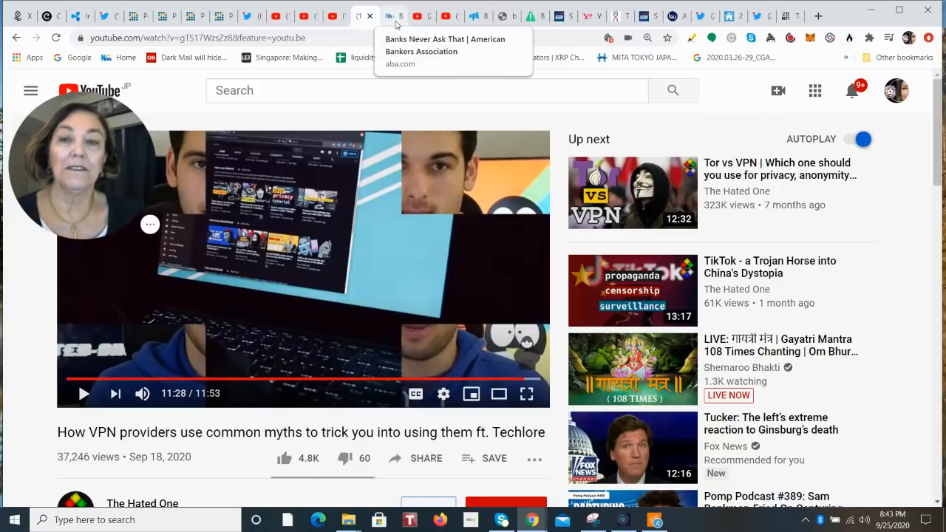
Bring up the ABA #BanksNeverAskThat campaign page and scroll to its Free Webinar section.
click(388, 15)
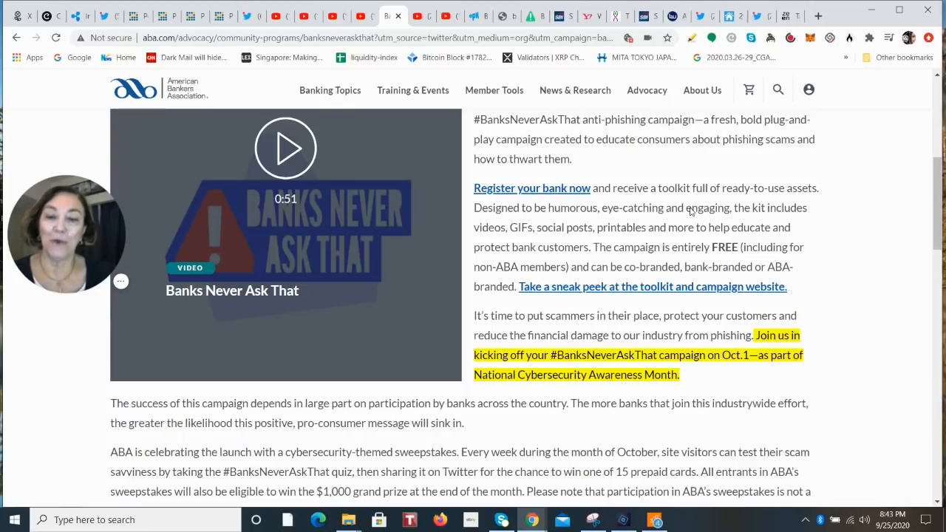
scroll(down, 3)
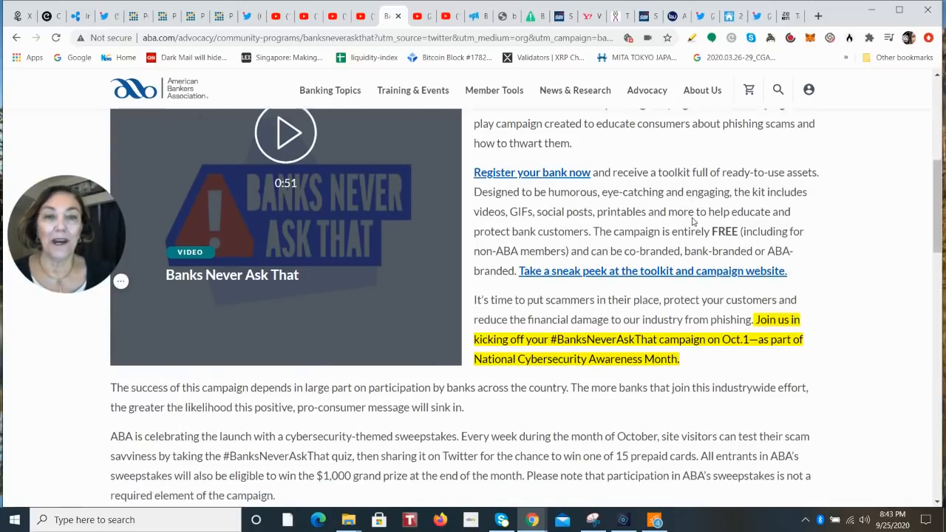
scroll(down, 3)
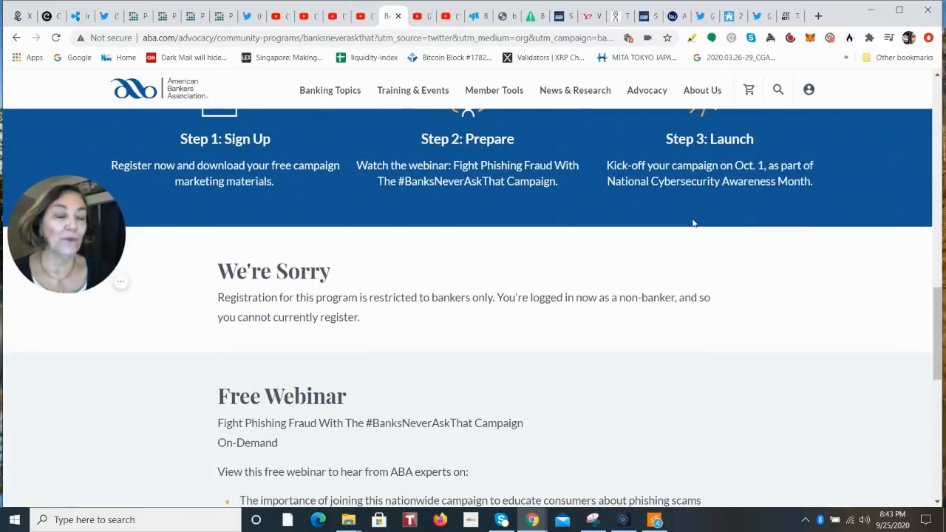
scroll(down, 3)
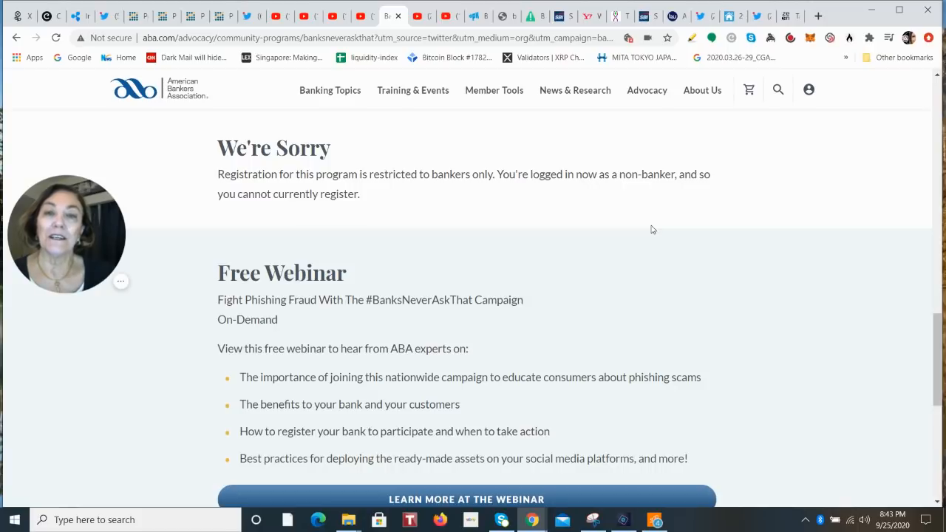
mouse_move(525, 216)
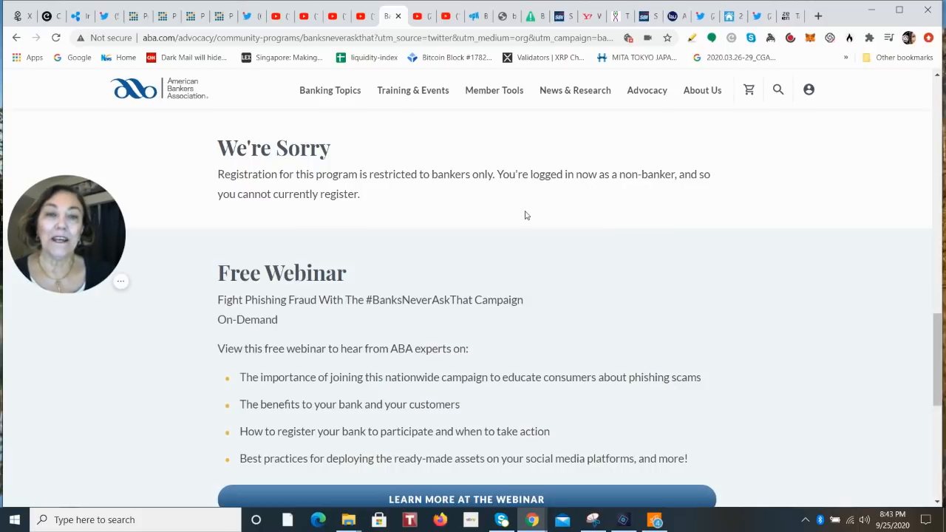
mouse_move(672, 185)
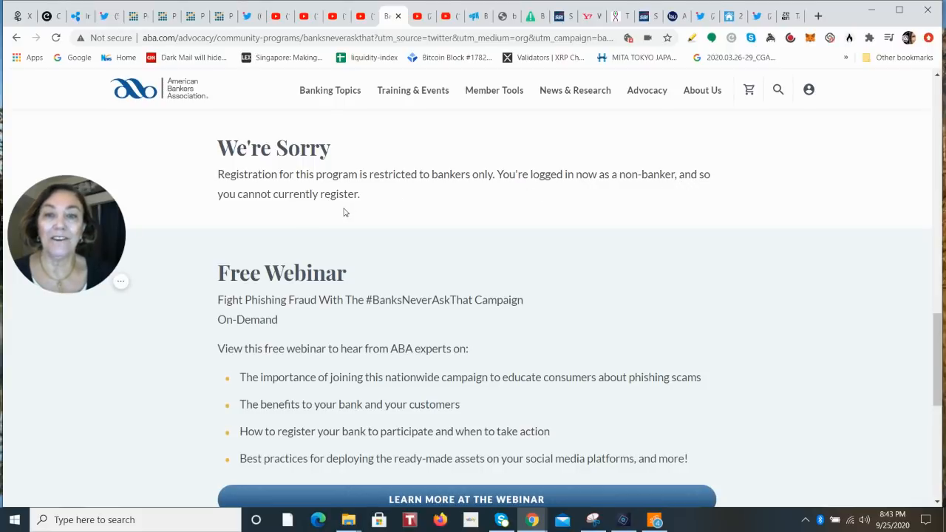
mouse_move(373, 221)
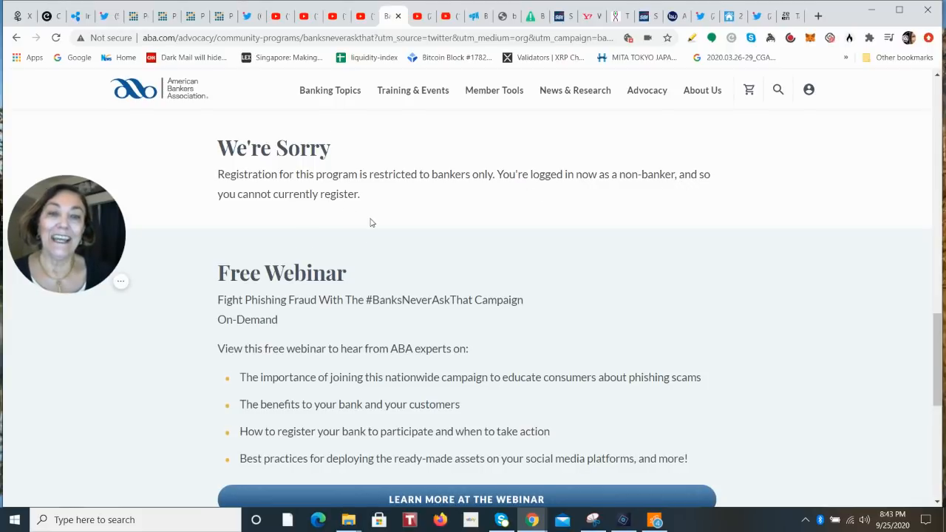
scroll(down, 3)
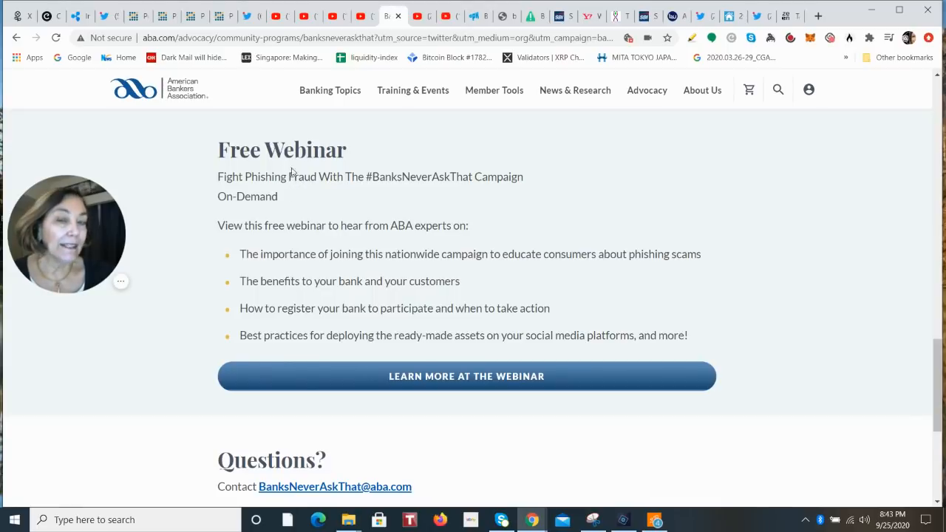
mouse_move(467, 377)
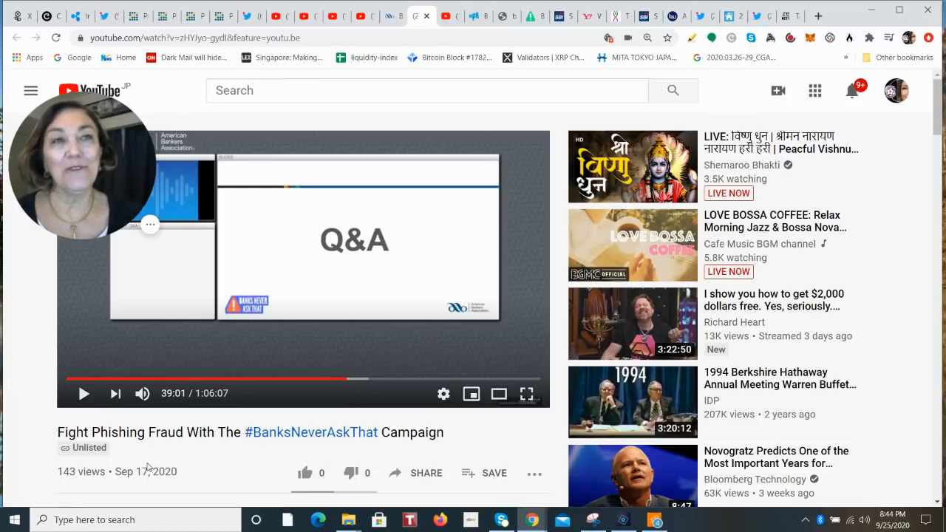
mouse_move(83, 393)
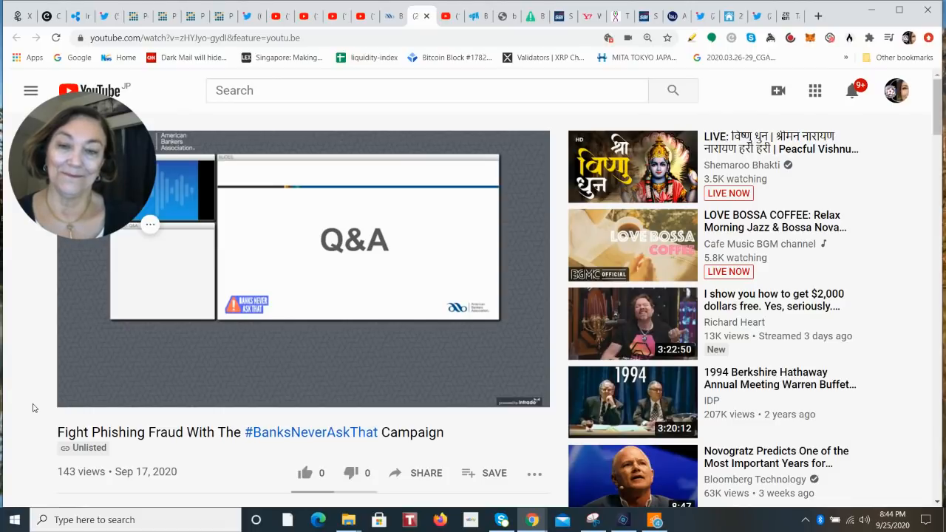
mouse_move(303, 369)
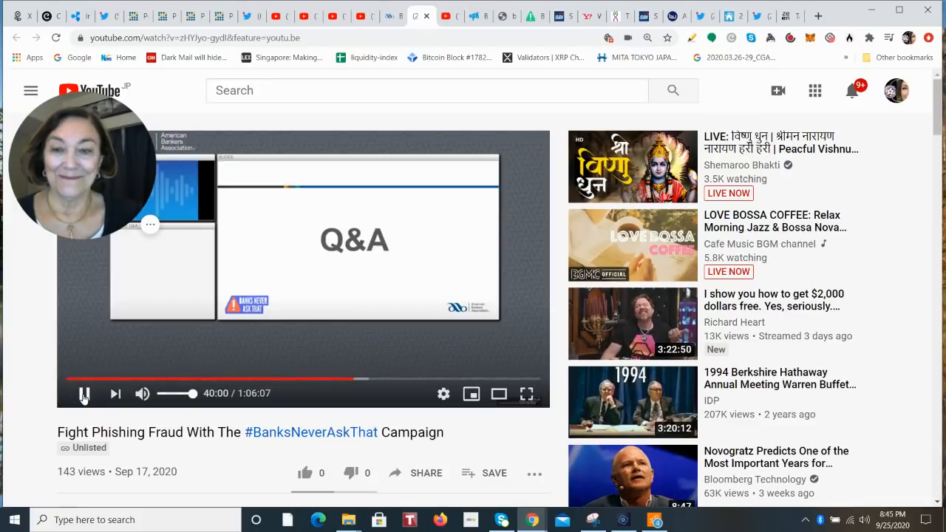
mouse_move(83, 394)
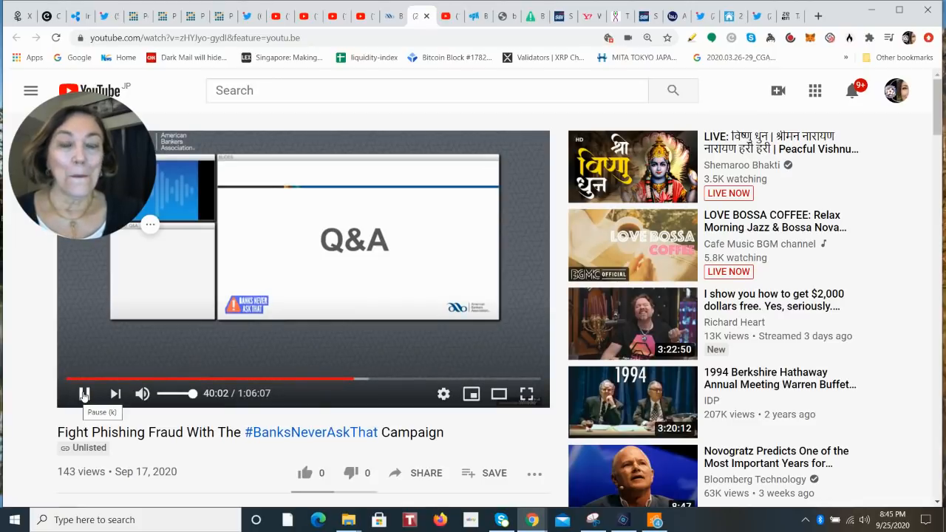
Pause the Fight Phishing Fraud webinar at 40:02 on its Q&A slide.
click(84, 393)
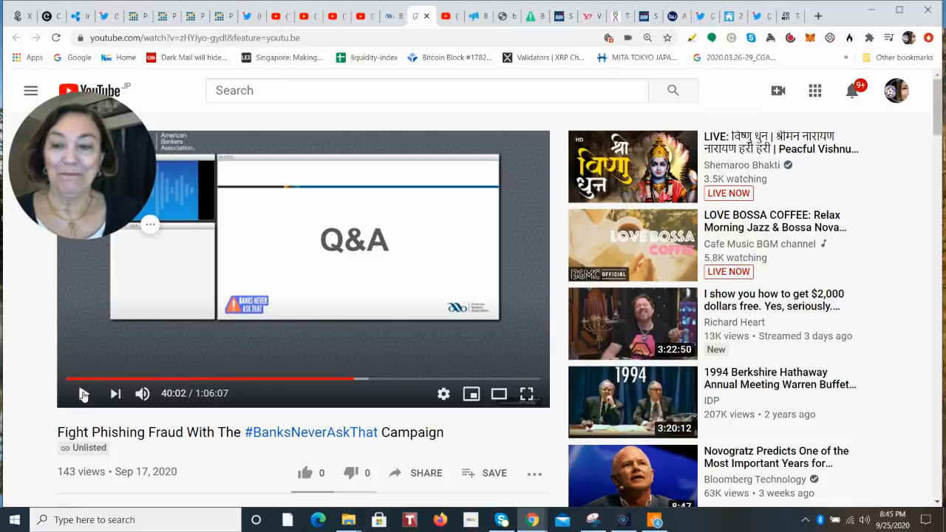
Visit the Anti-Phishing Campaign video, then the banksneveraskthat.com site with its $1.9 billion banner.
click(83, 393)
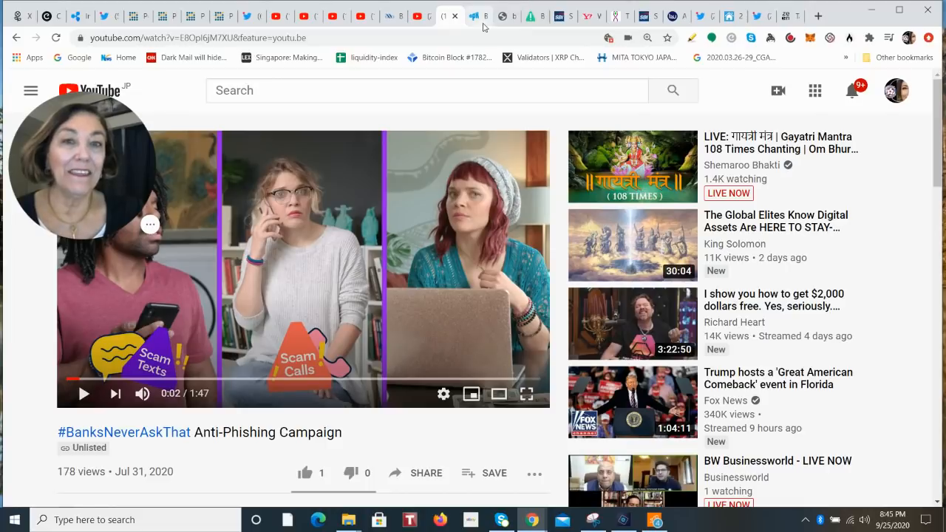
click(470, 15)
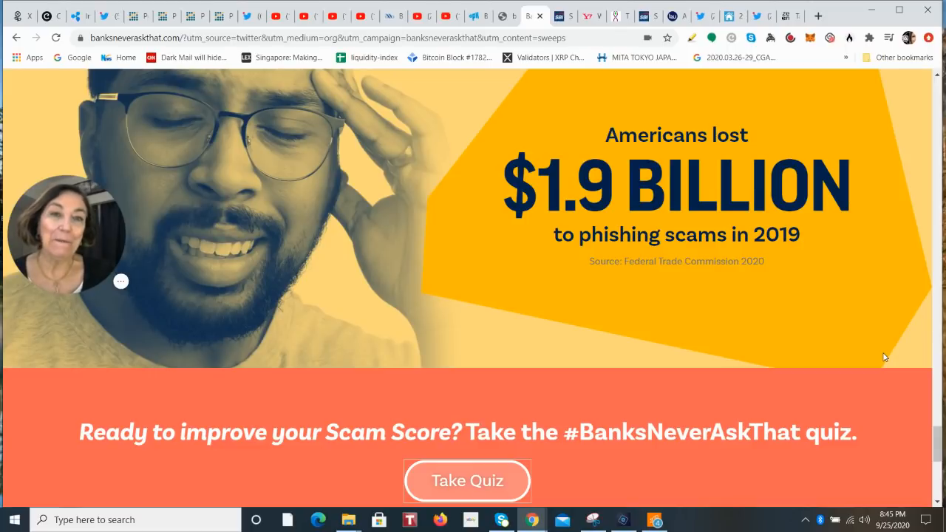
mouse_move(564, 15)
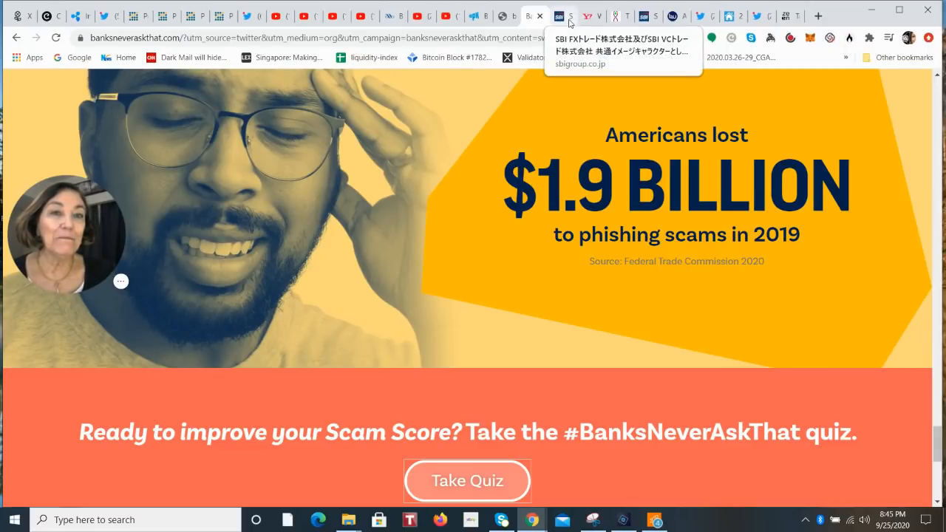
Show the Career Planner 'Which Generation are You?' birth-year table.
click(559, 15)
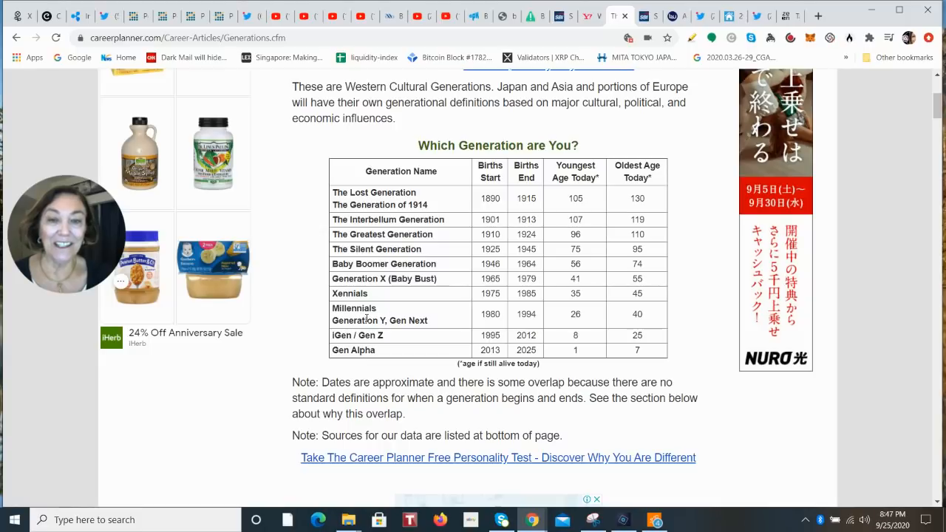
mouse_move(358, 320)
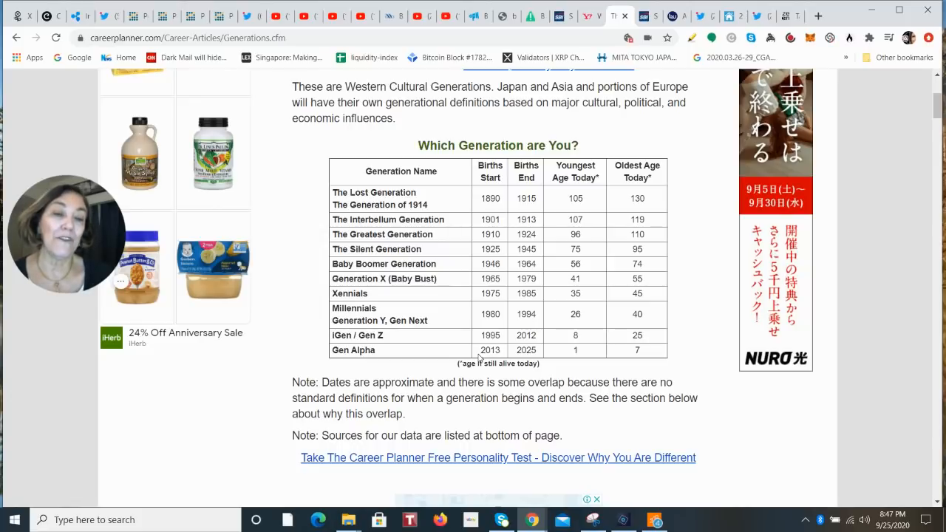
mouse_move(375, 359)
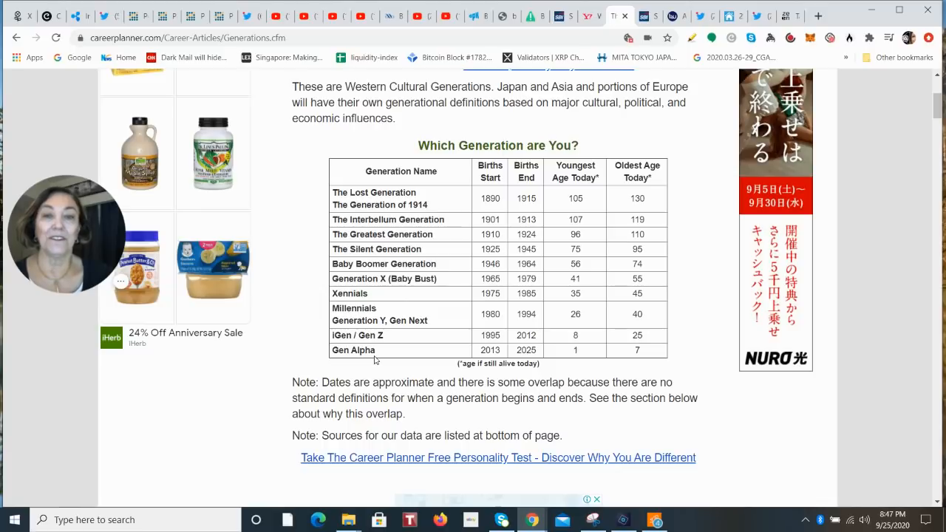
mouse_move(649, 15)
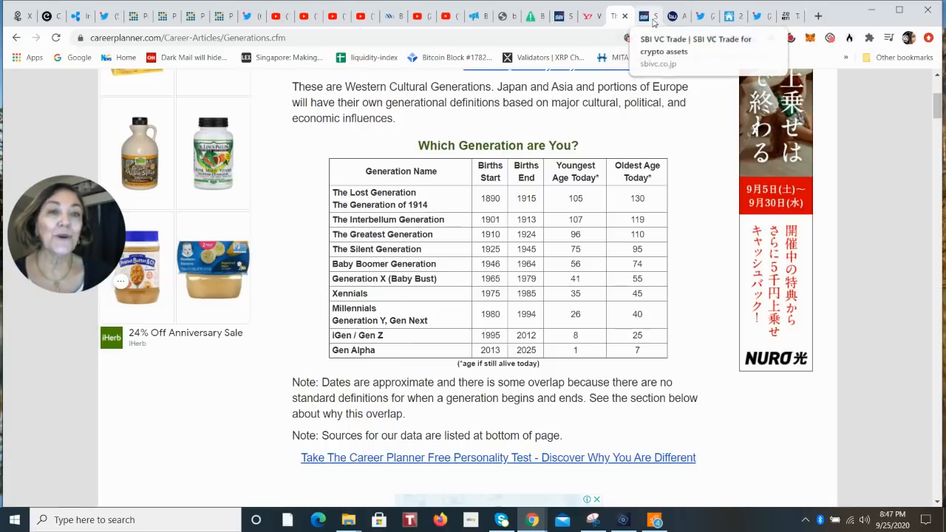
View the SBI VC Trade homepage, then move on to the Business Wire Ant Group release.
click(613, 14)
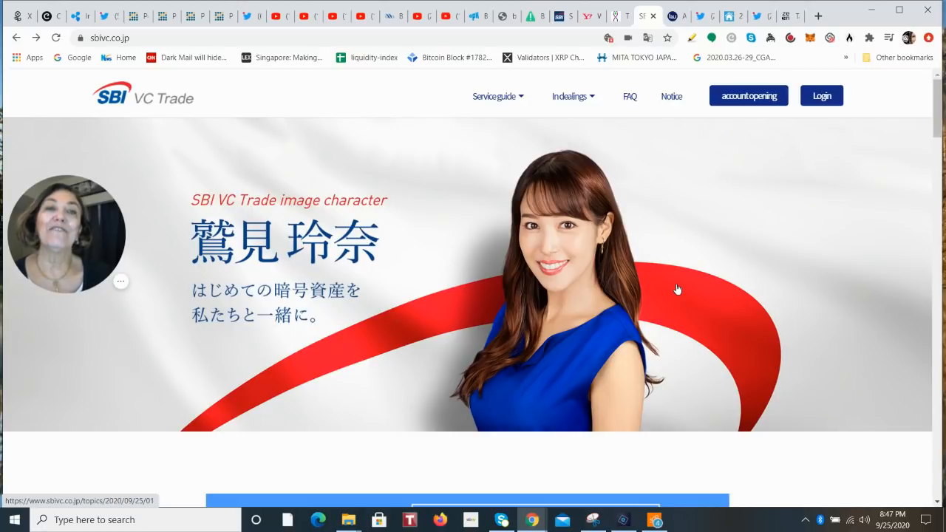
click(671, 15)
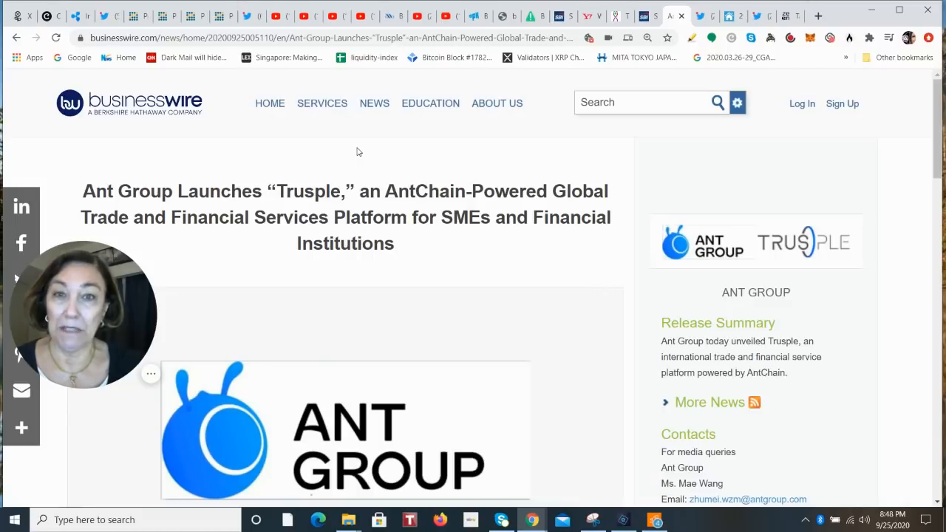
Scroll through the opening paragraphs of the Ant Group Trusple press release.
scroll(down, 3)
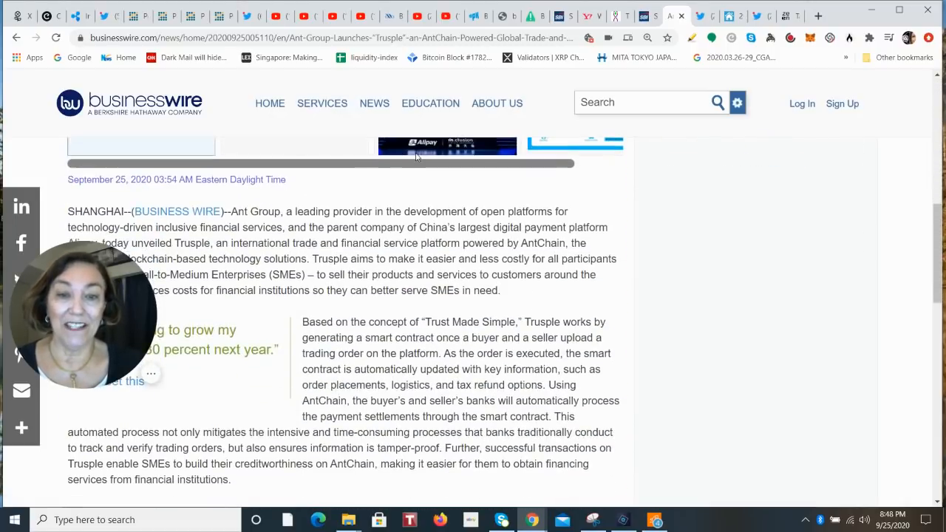
scroll(down, 3)
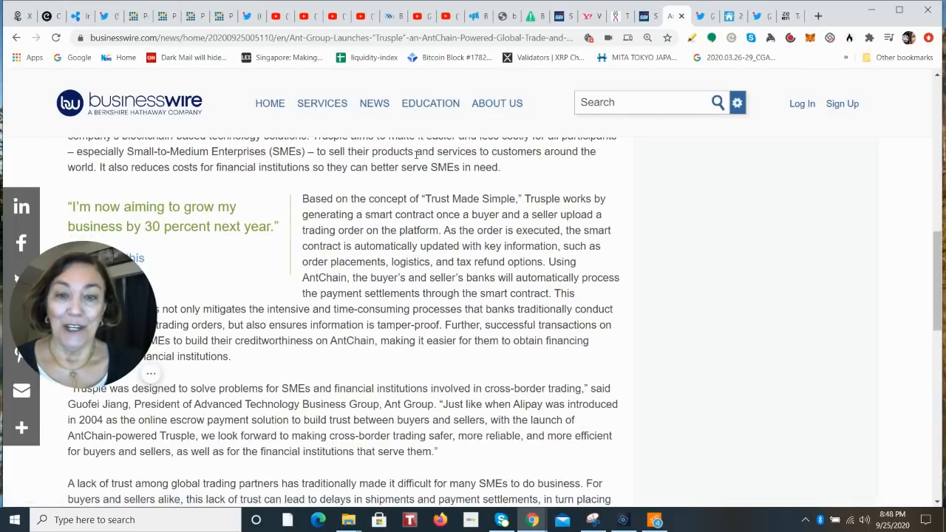
scroll(down, 3)
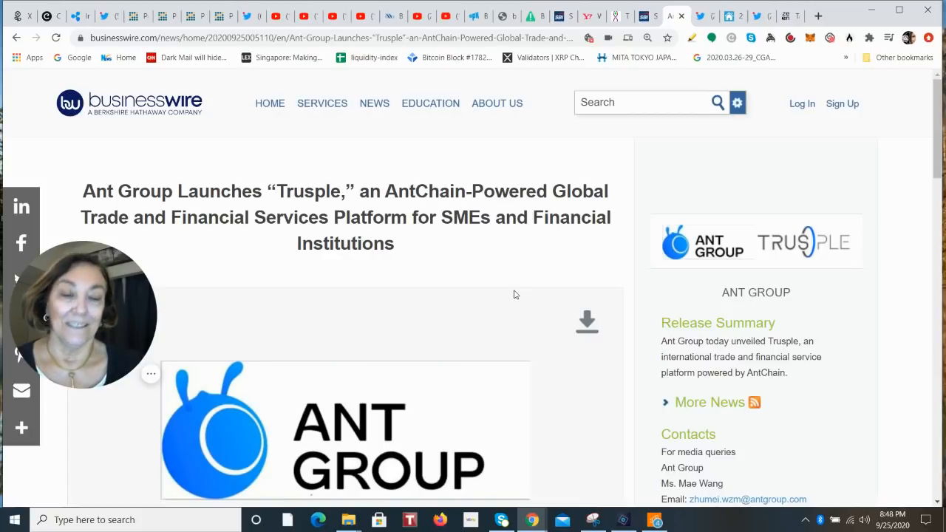
mouse_move(653, 77)
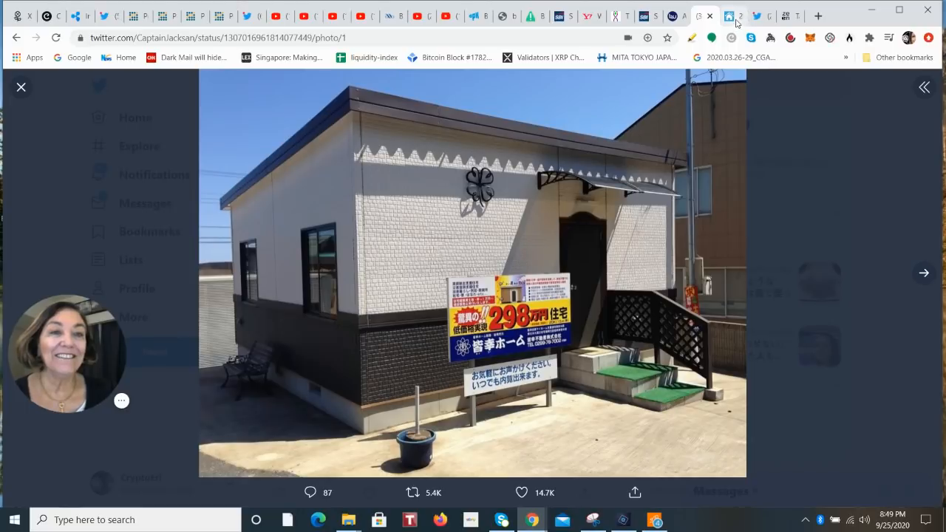
View the tweeted curved-roof micro-home photo full-screen on Twitter.
click(731, 15)
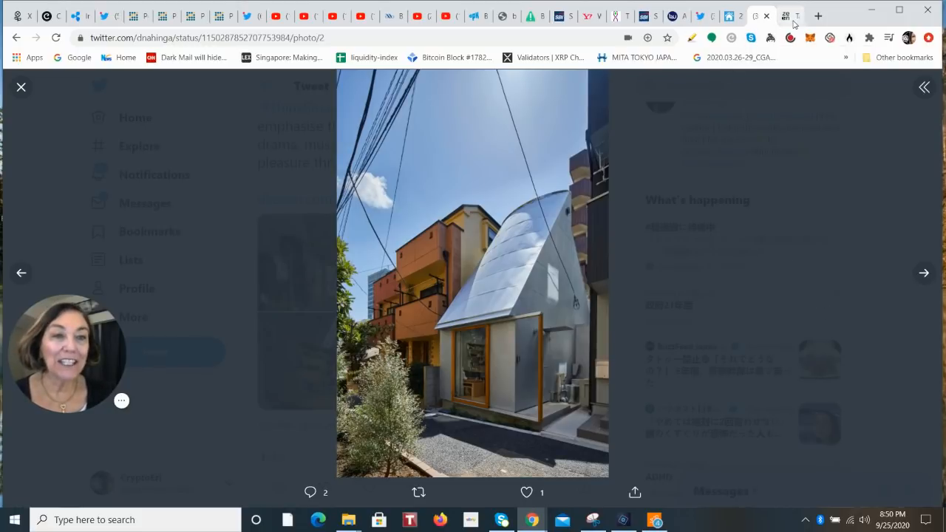
Glance at the Dezeen Love2 House concrete interior, then return to the tweeted house photo.
click(783, 14)
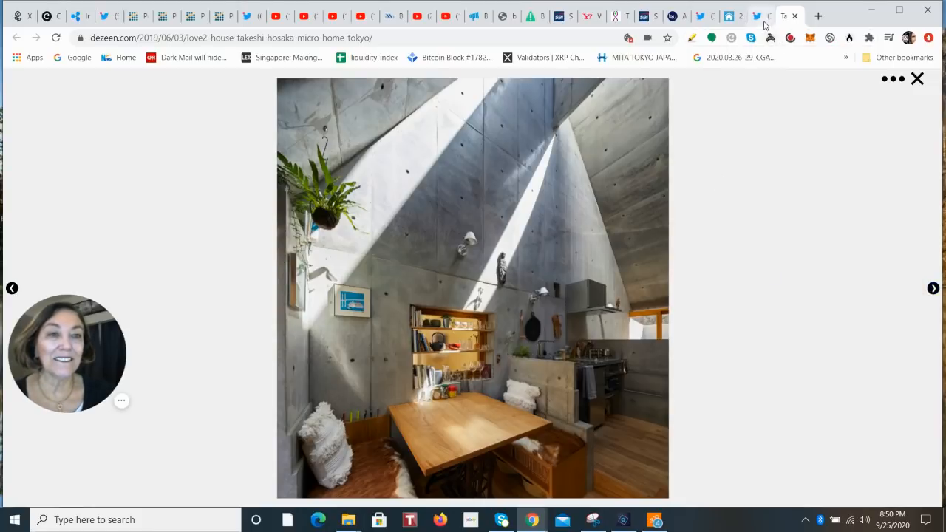
click(761, 15)
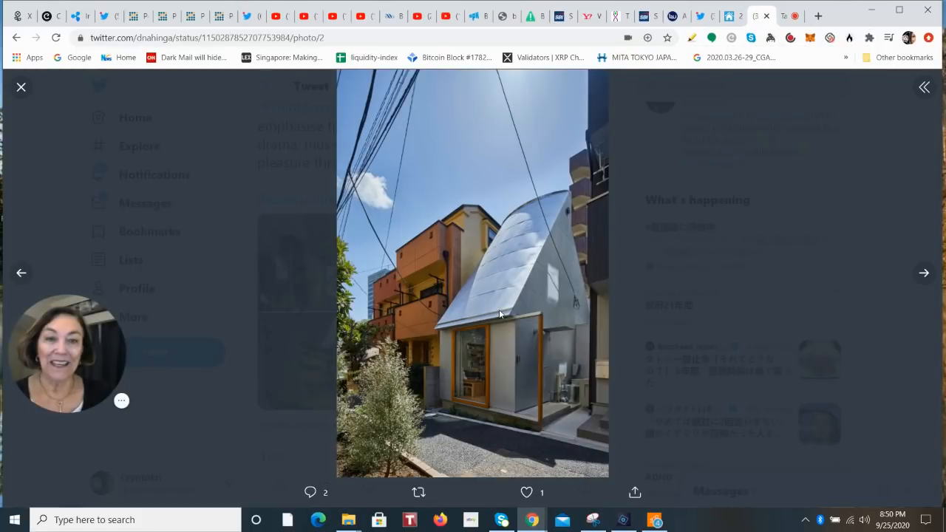
mouse_move(526, 293)
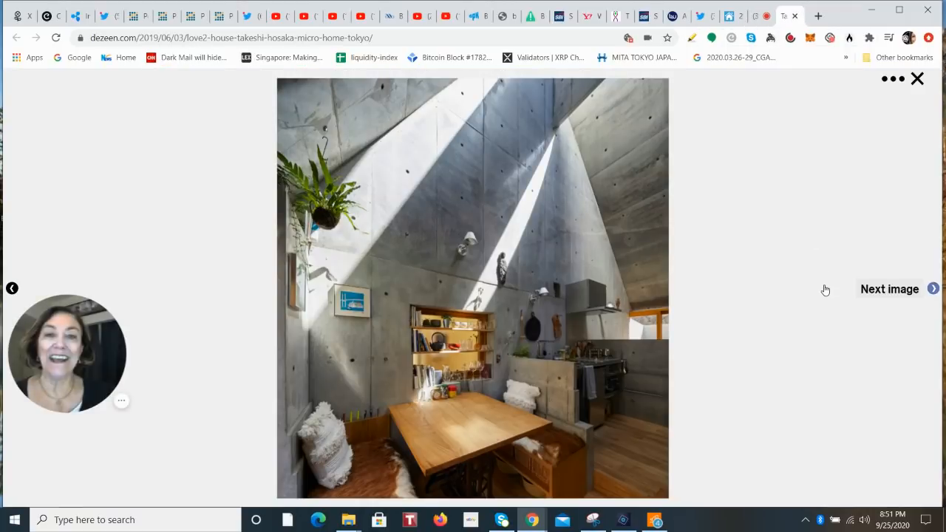
mouse_move(785, 281)
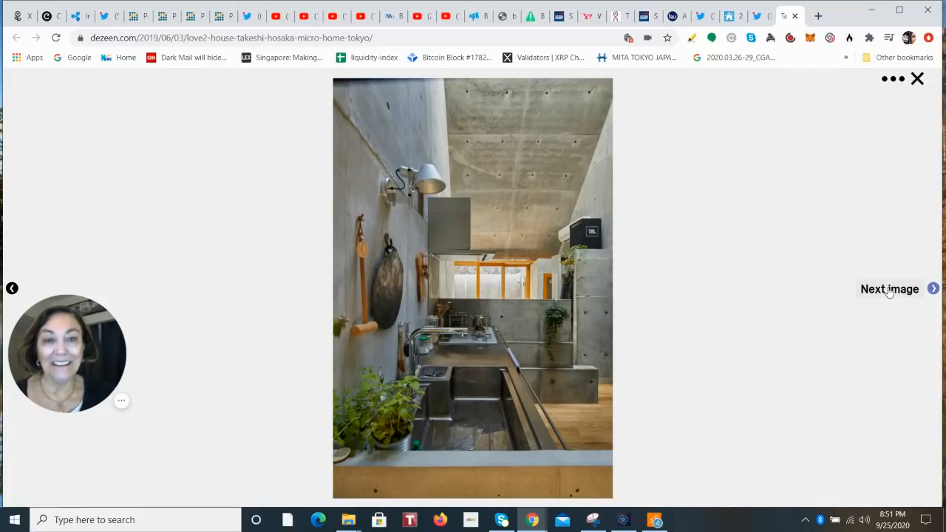
Advance the Love2 House gallery past exterior and interior shots to the circular skylight view.
click(889, 289)
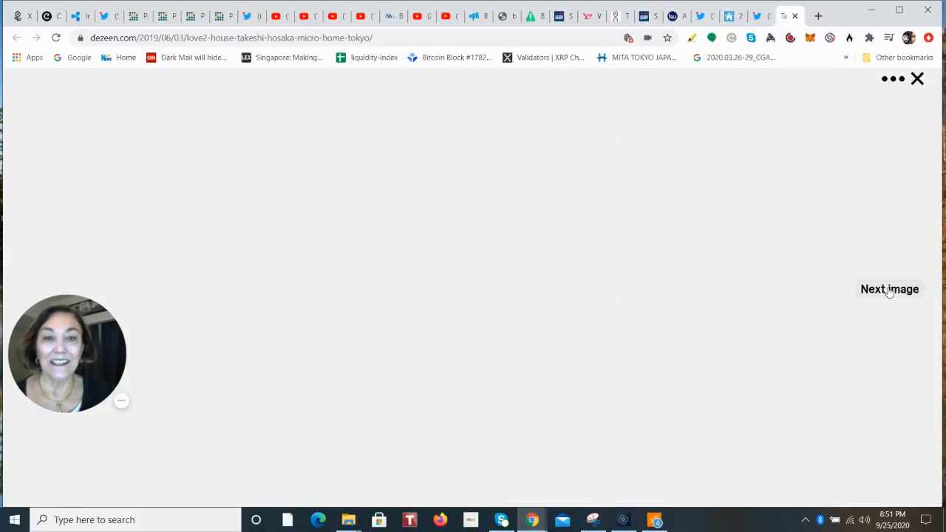
click(890, 288)
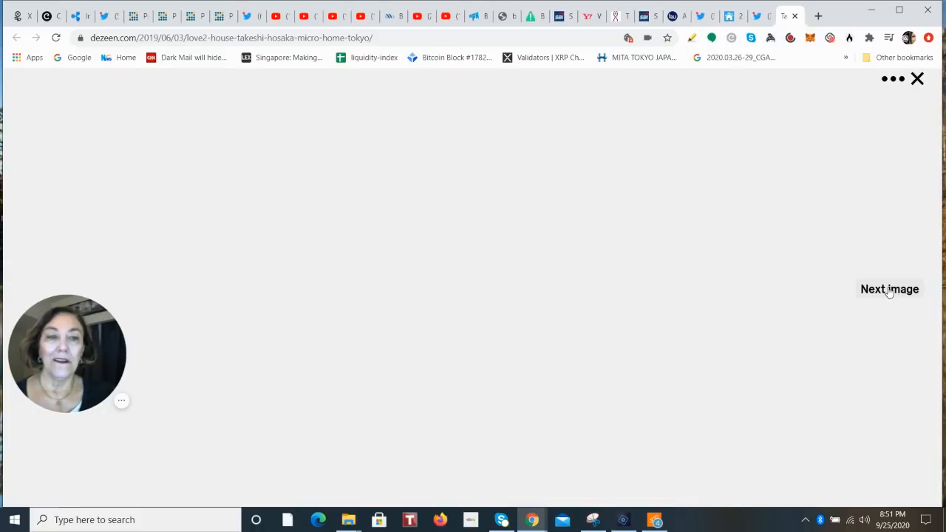
click(889, 289)
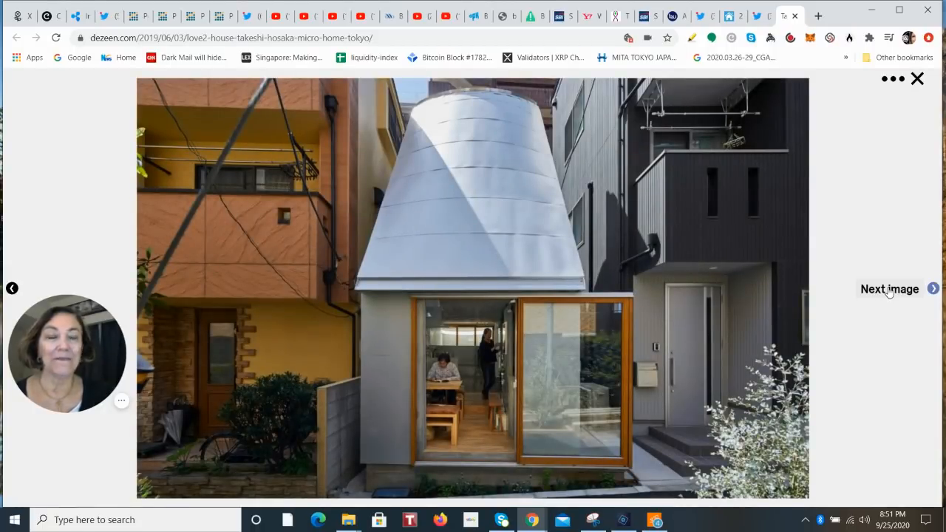
mouse_move(862, 269)
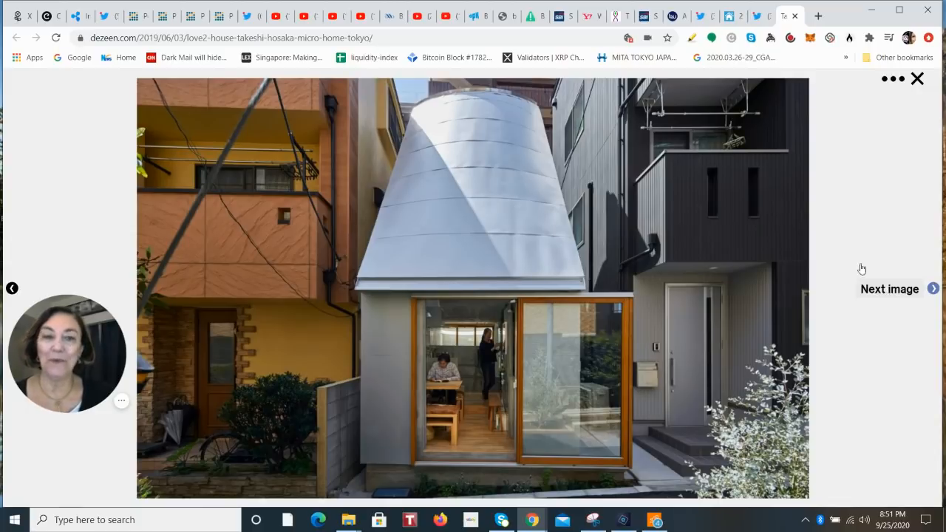
mouse_move(486, 231)
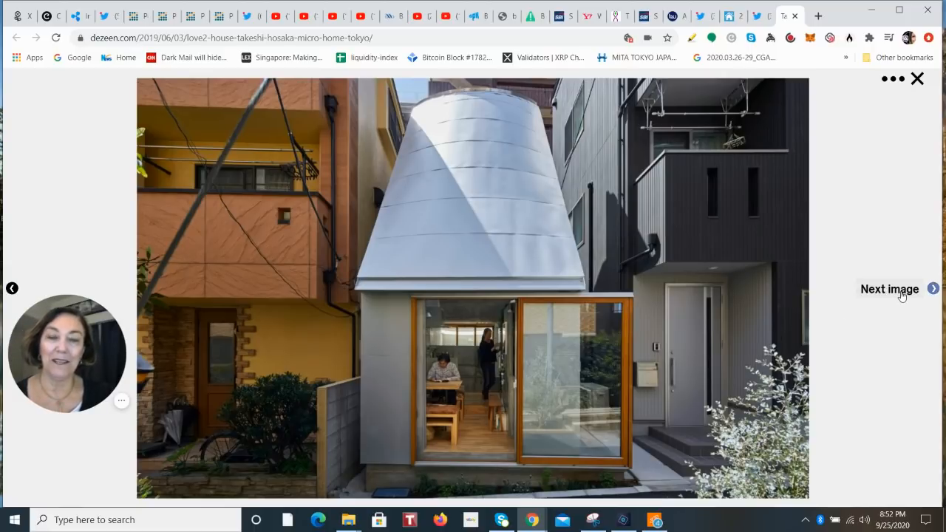
click(890, 288)
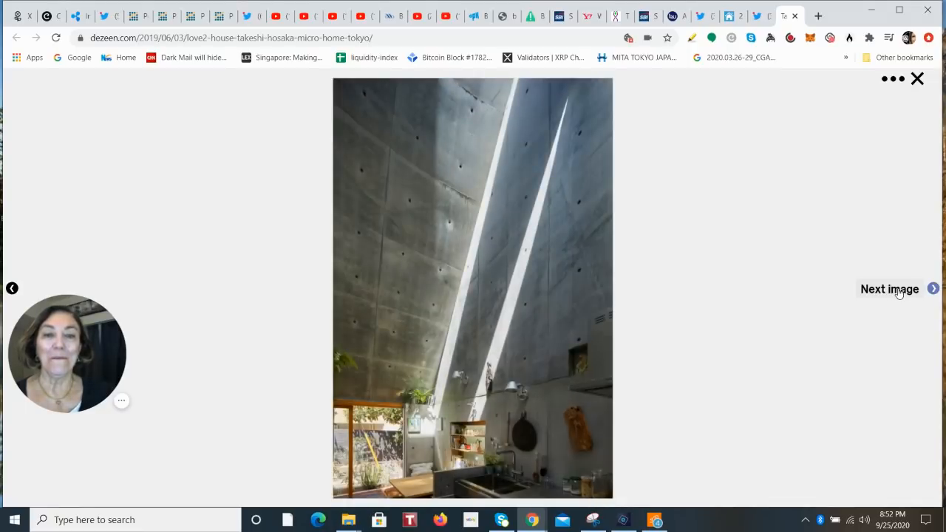
click(890, 288)
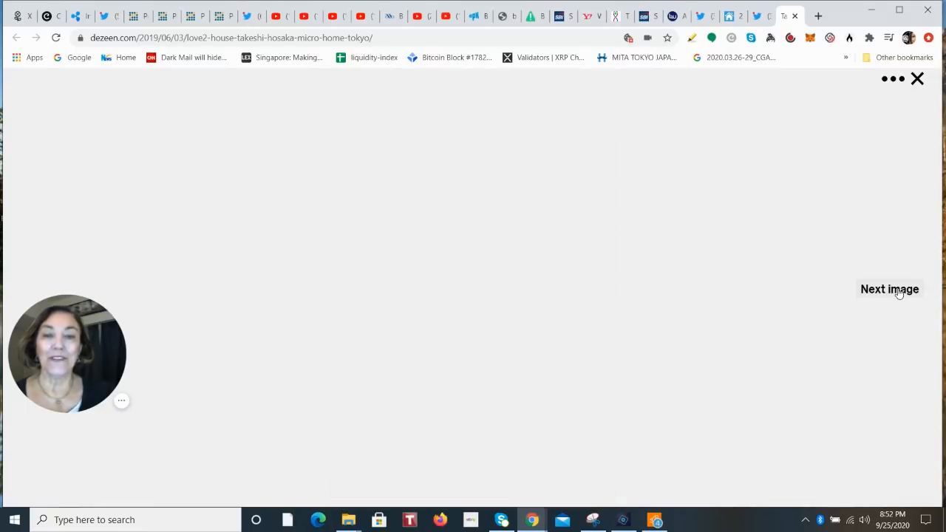
click(889, 288)
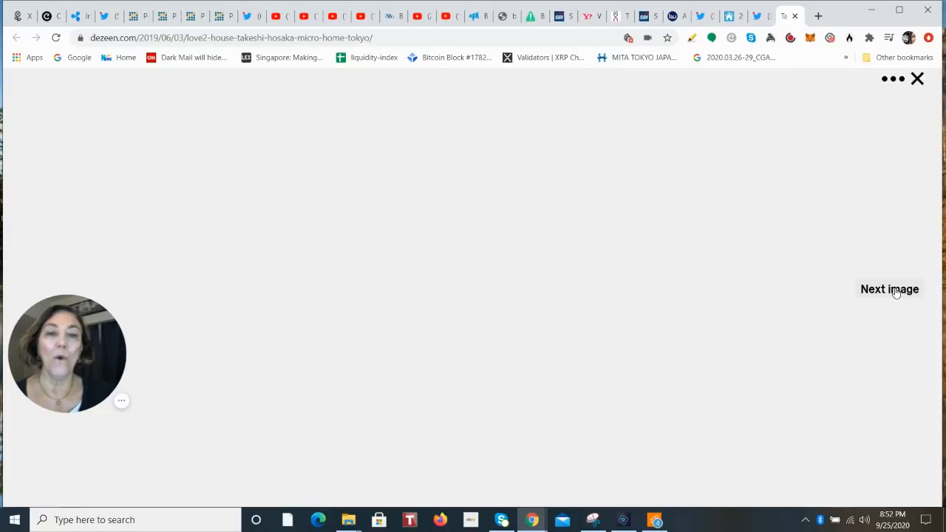
click(889, 288)
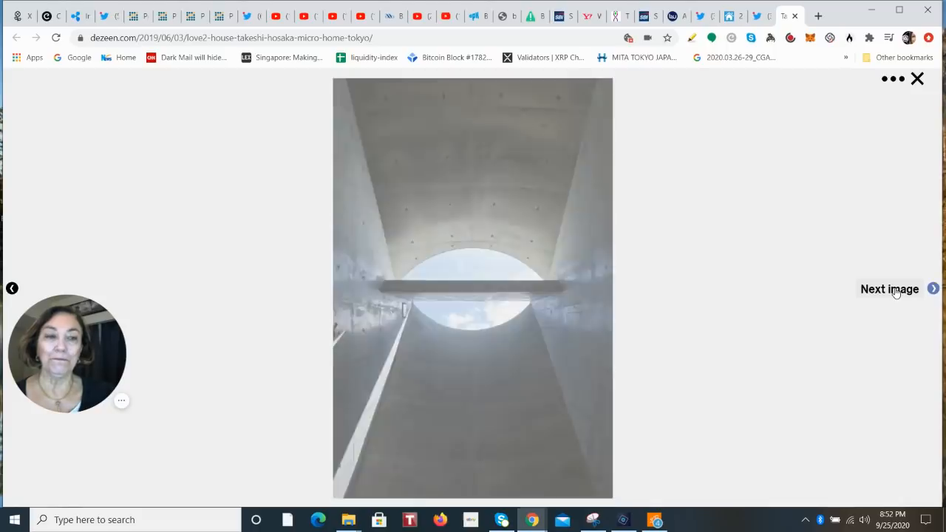
Advance the gallery past the side alley view to the concrete shower room.
click(890, 288)
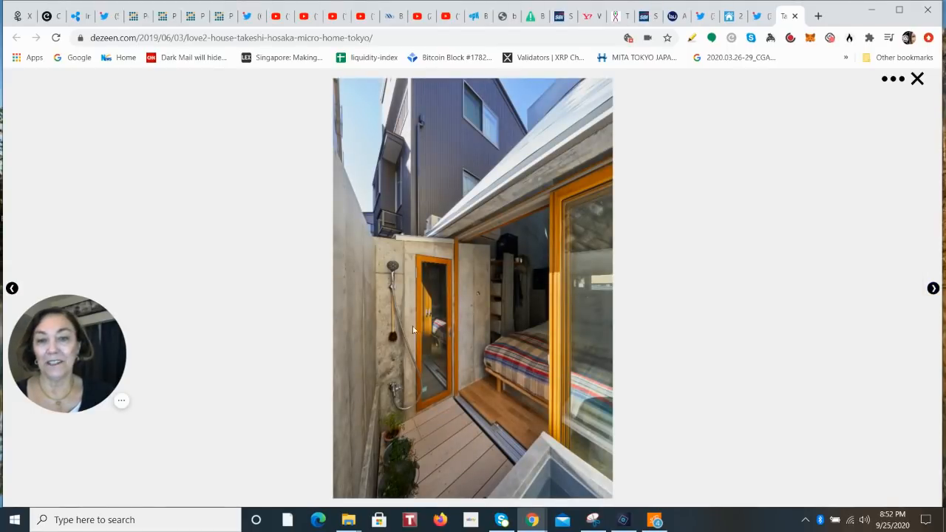
mouse_move(393, 296)
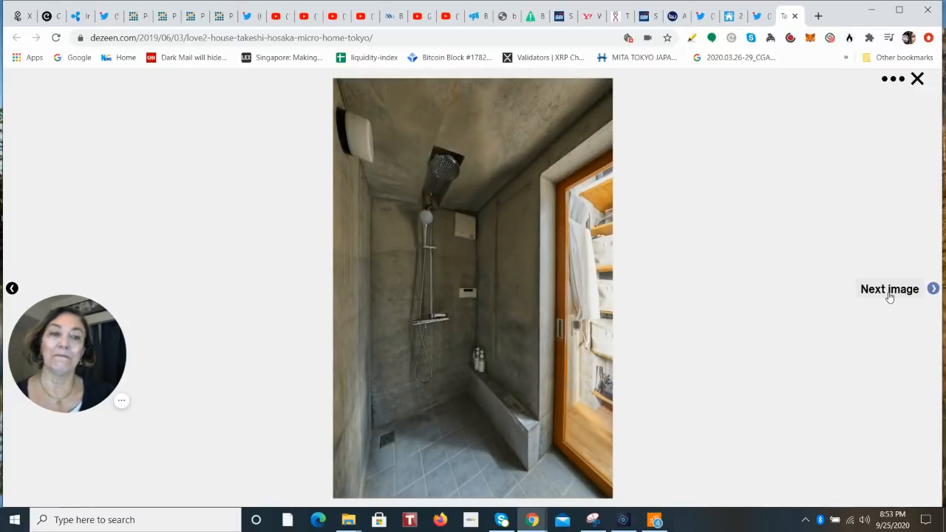
Advance past the shower room, bookshelf alcove, shelves and kitchen photos to the sunlit concrete dining space.
click(890, 289)
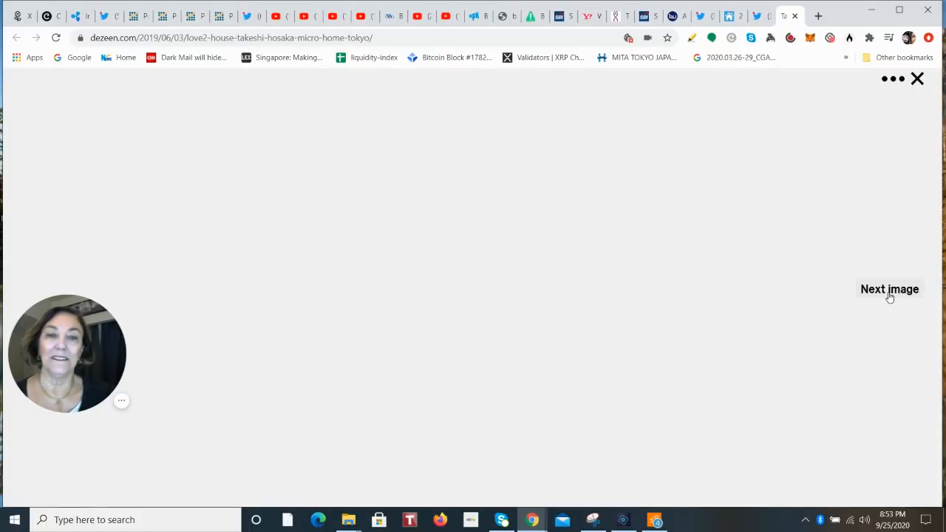
click(890, 288)
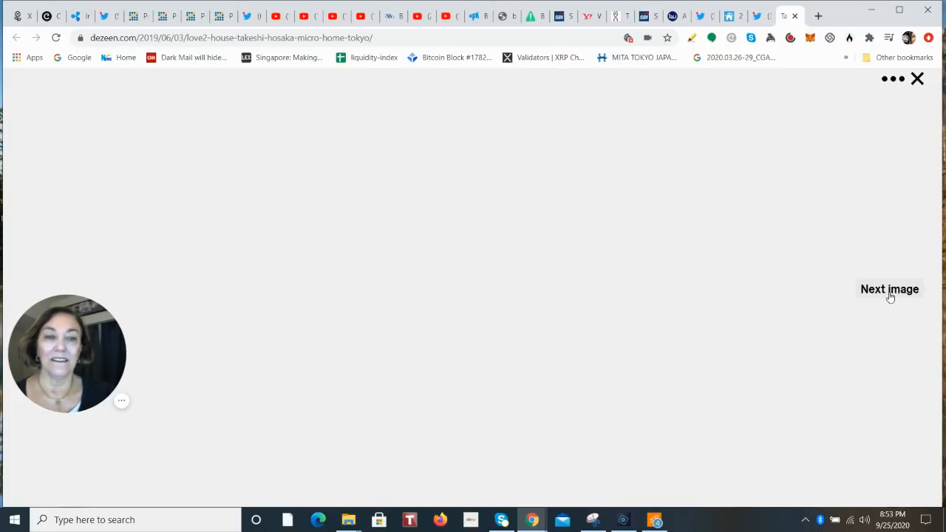
click(890, 288)
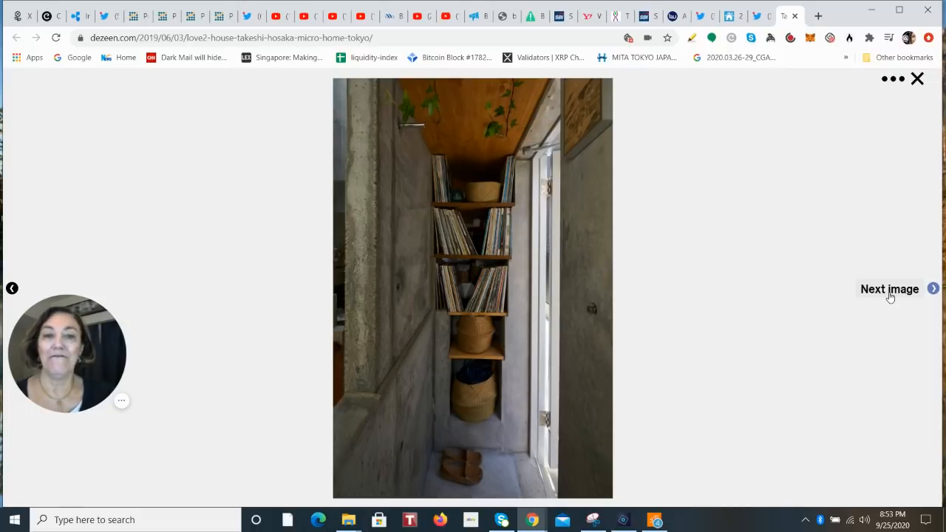
click(890, 288)
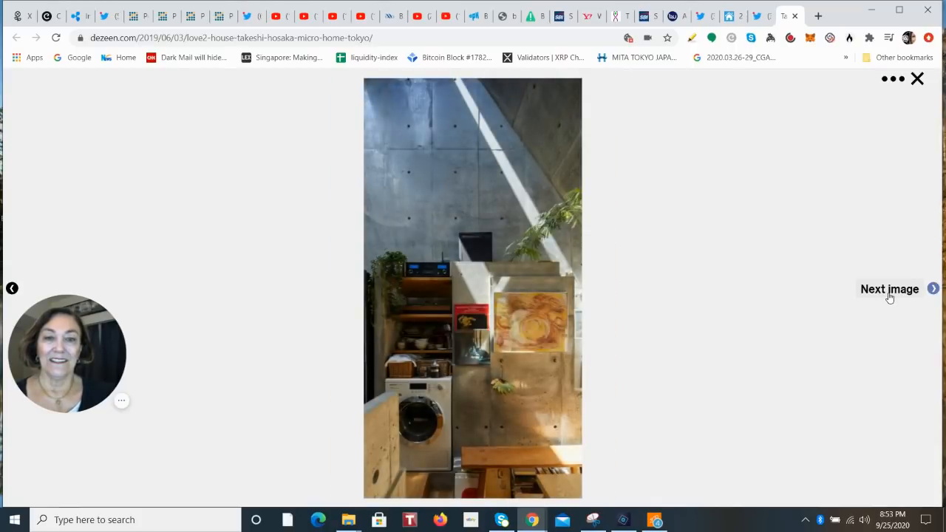
click(890, 289)
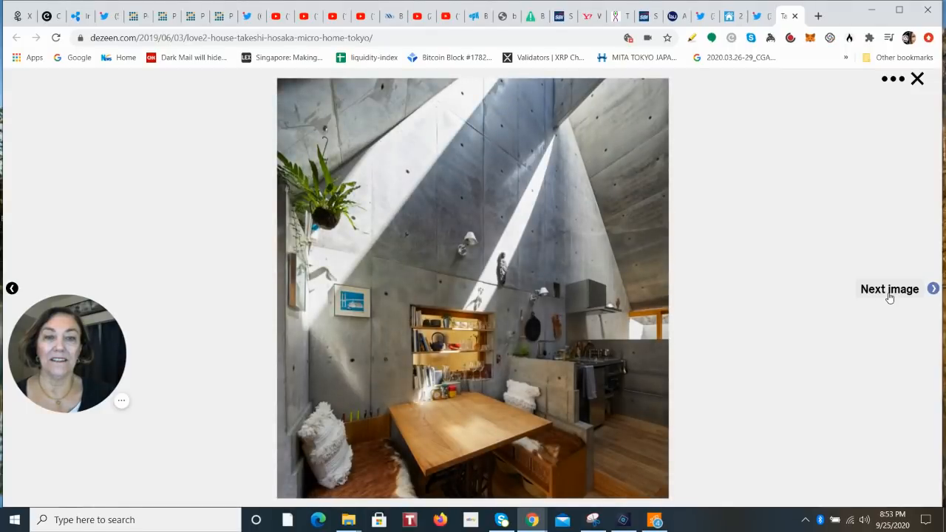
mouse_move(832, 387)
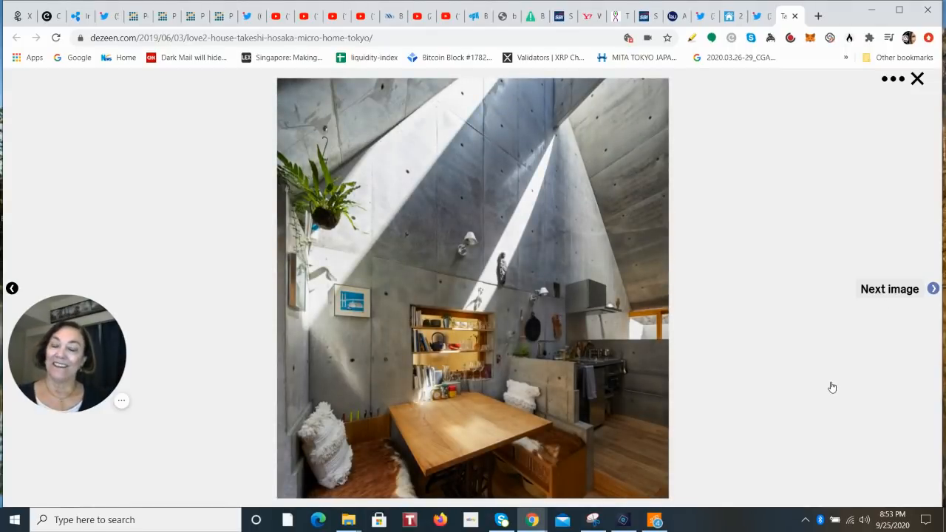